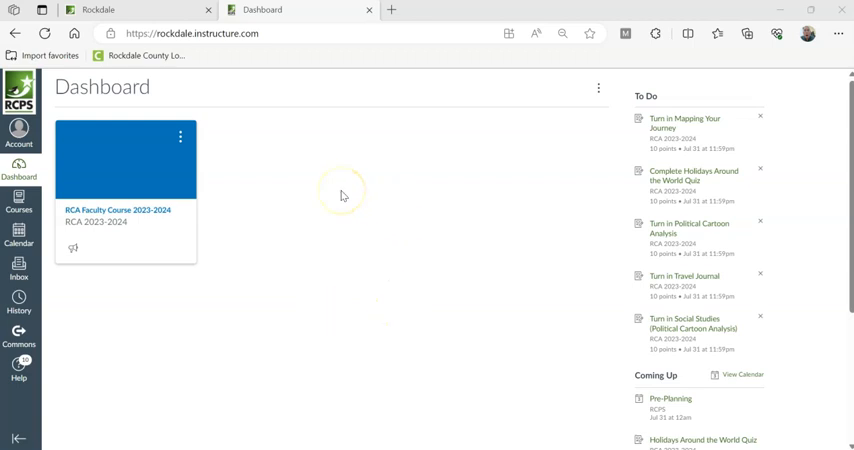
mouse_move(316, 270)
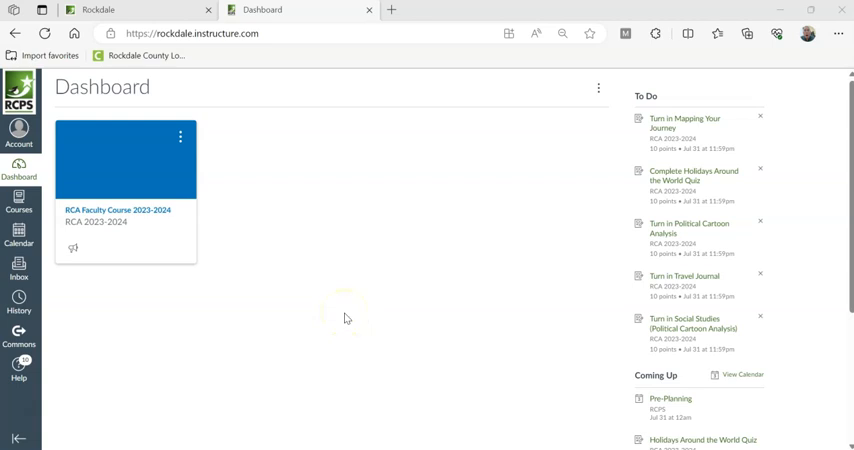
mouse_move(304, 320)
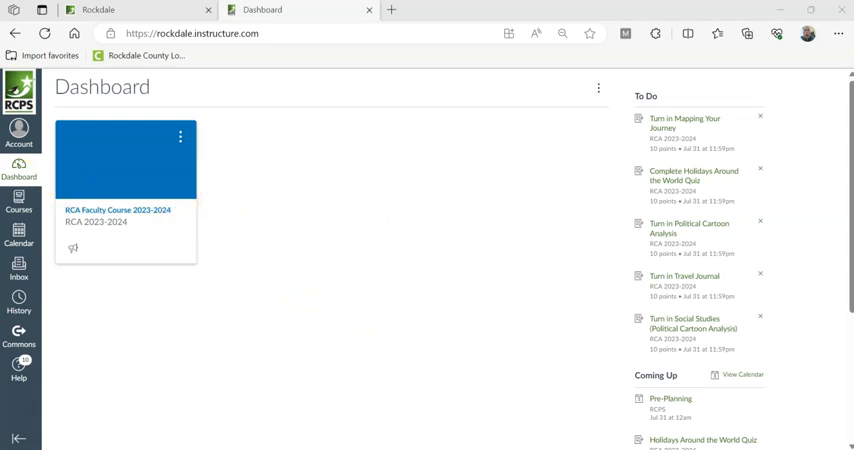
Step: Show the All Courses page from the global Courses navigation
click(18, 200)
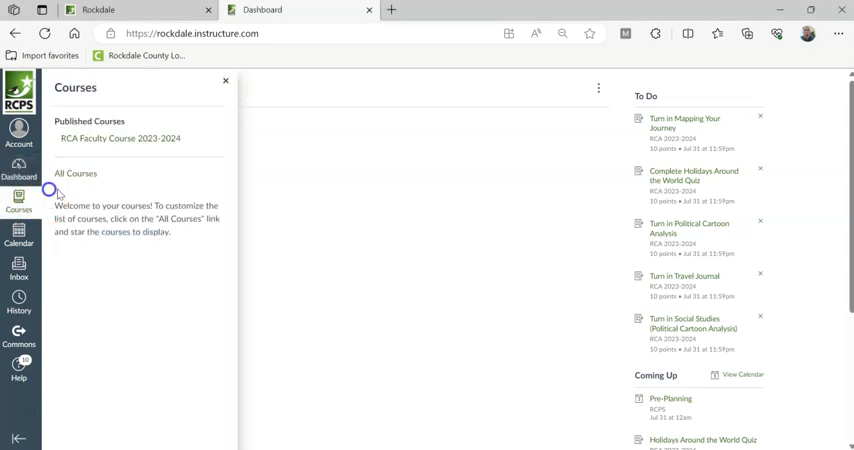
click(76, 172)
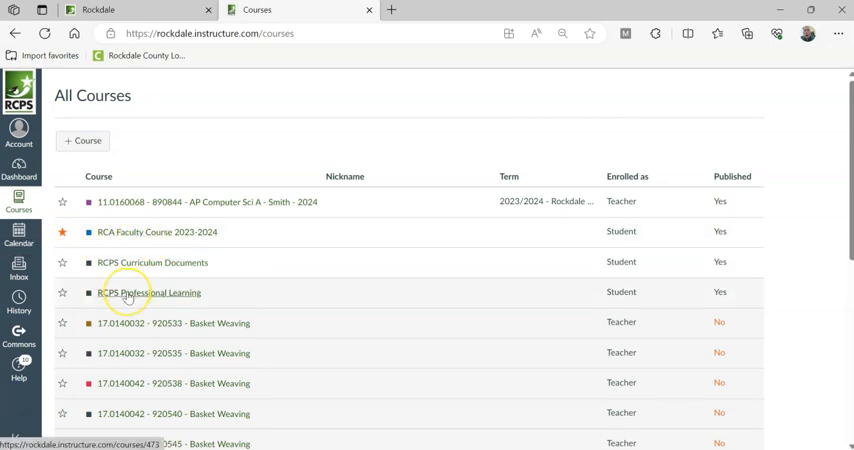
Step: Star the first Basket Weaving and first TV Watching courses as favorites, then head back to the dashboard
scroll(down, 3)
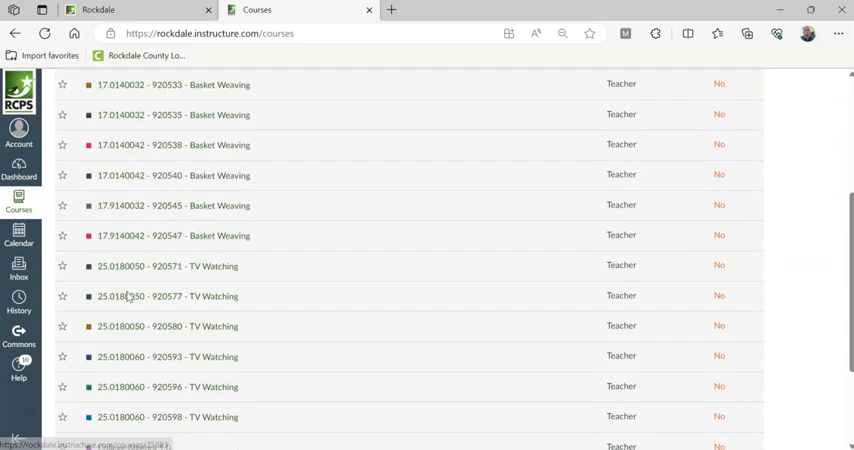
scroll(up, 3)
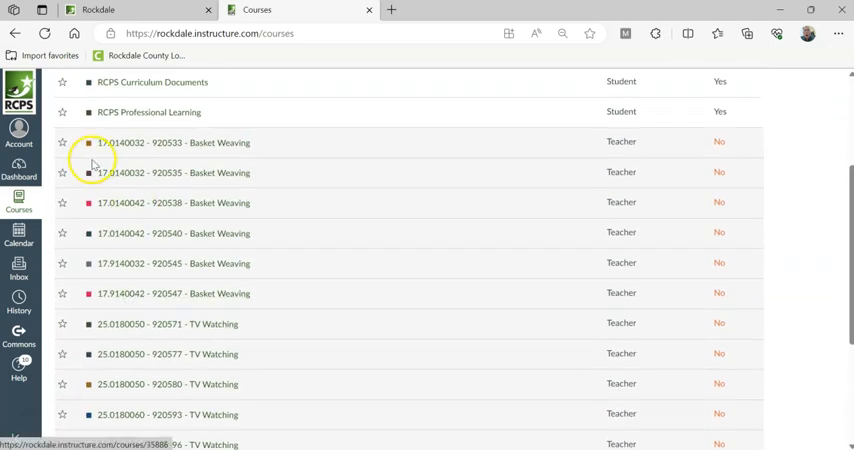
click(62, 142)
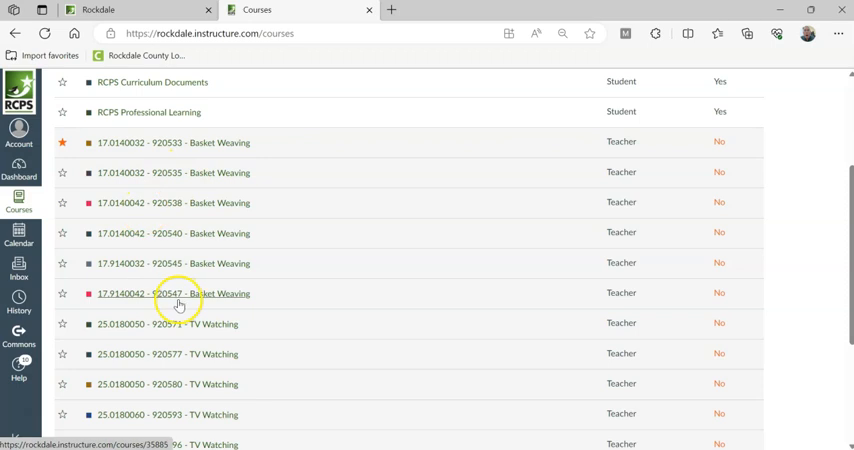
click(62, 324)
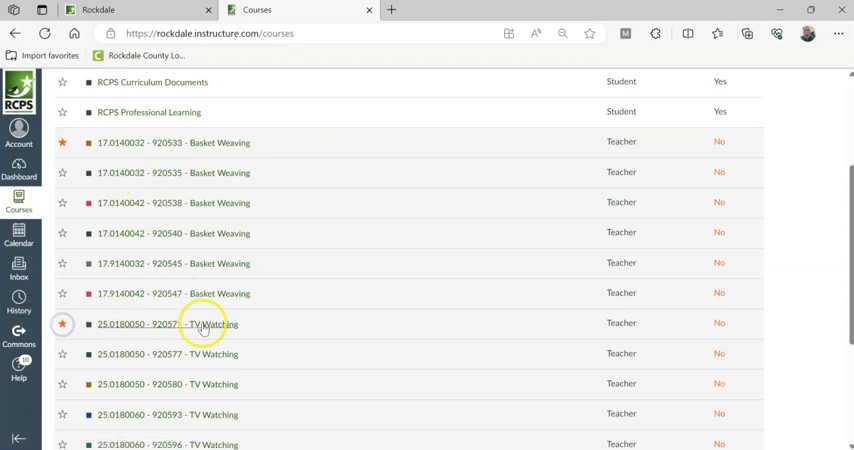
scroll(down, 3)
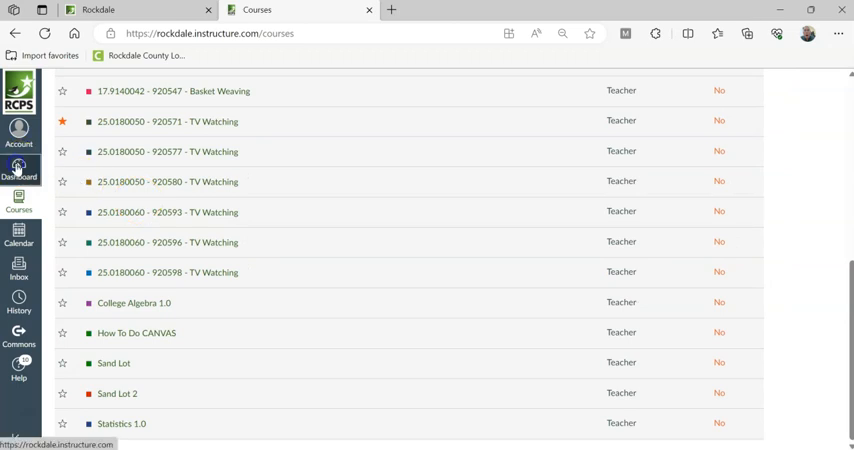
click(20, 168)
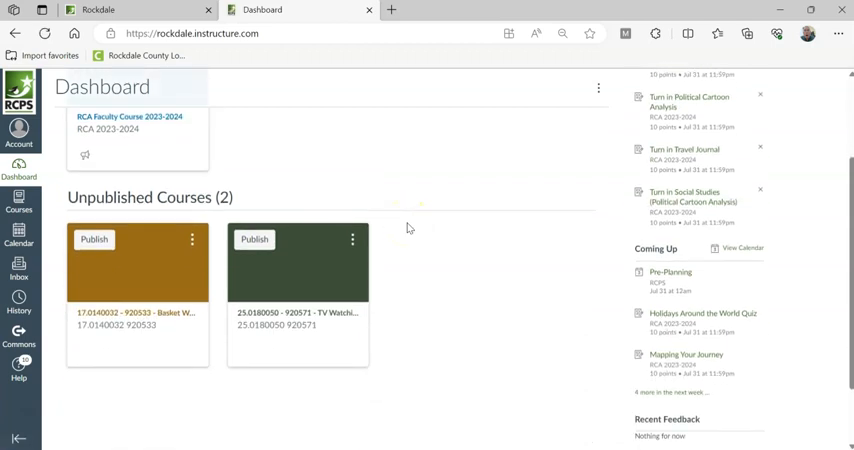
Step: Scroll the dashboard to reveal Basket Weaving and TV Watching under Unpublished Courses
scroll(down, 3)
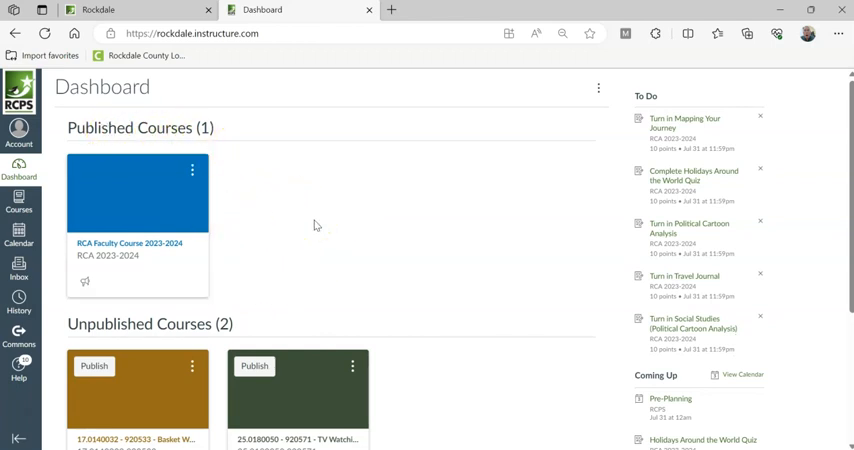
mouse_move(350, 256)
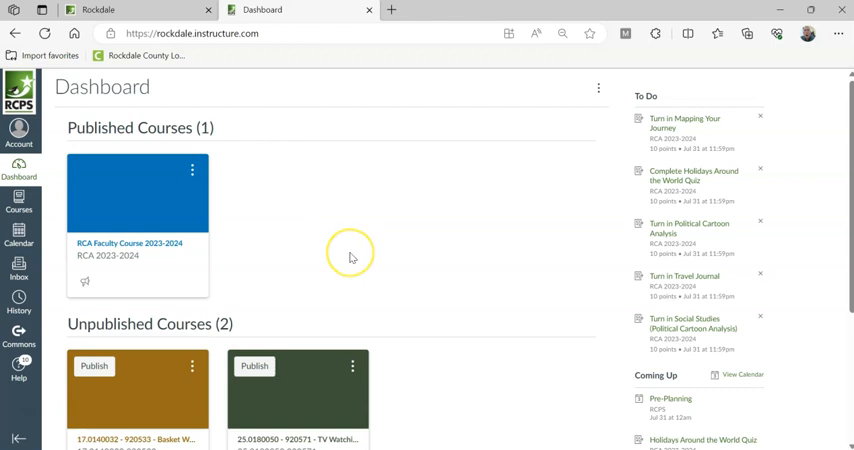
mouse_move(278, 268)
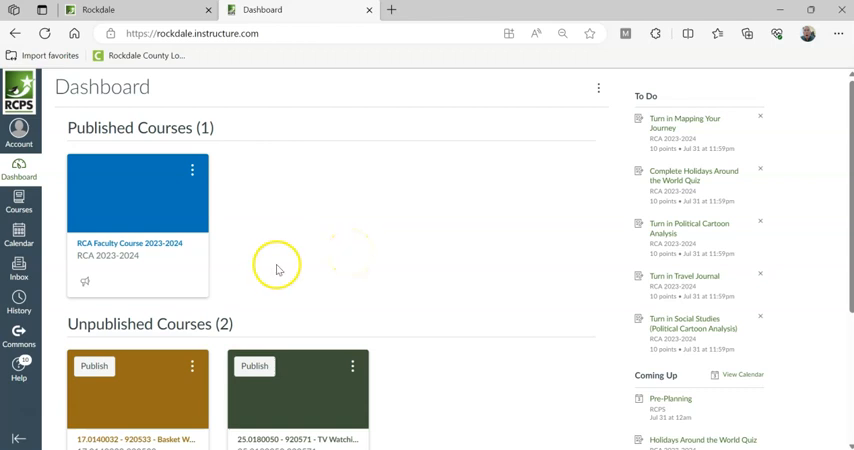